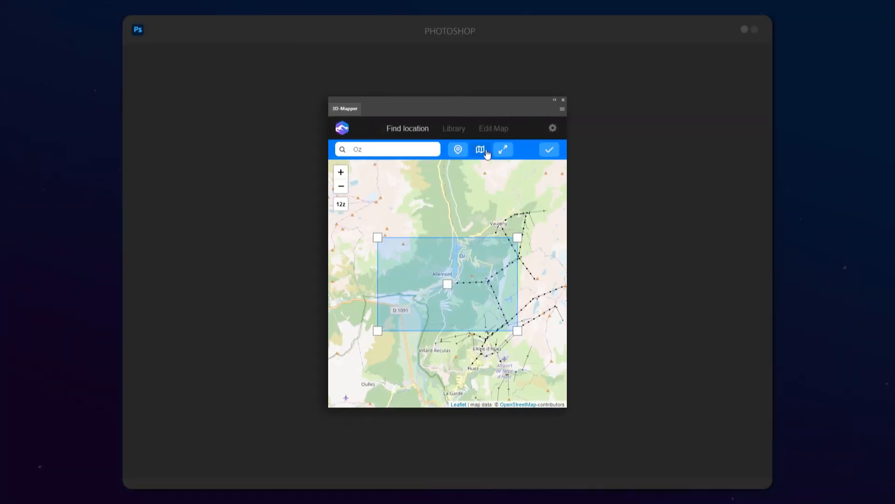
Switch the framed Allemont valley to satellite imagery, preview it, and download the 3D terrain.
left_click(479, 149)
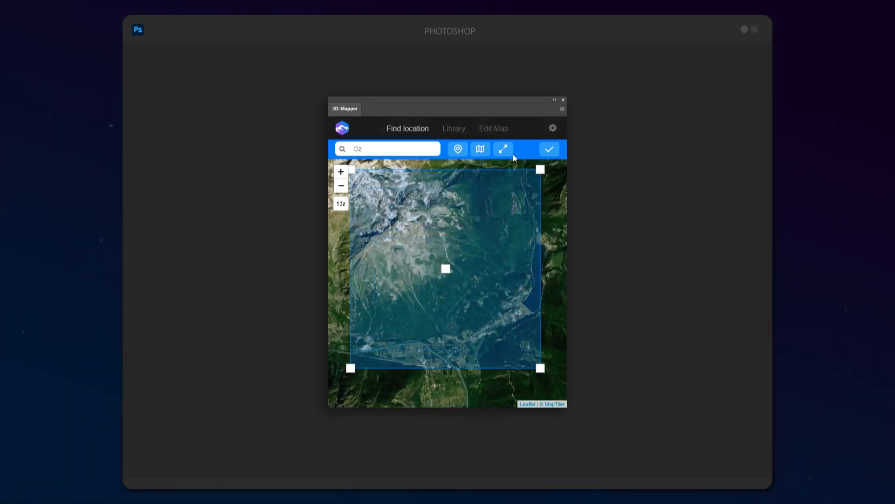
left_click(549, 149)
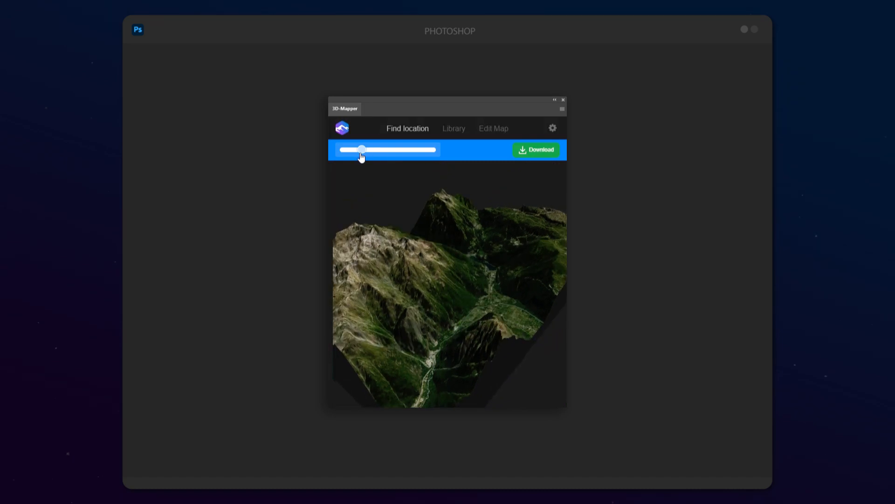
left_click(535, 150)
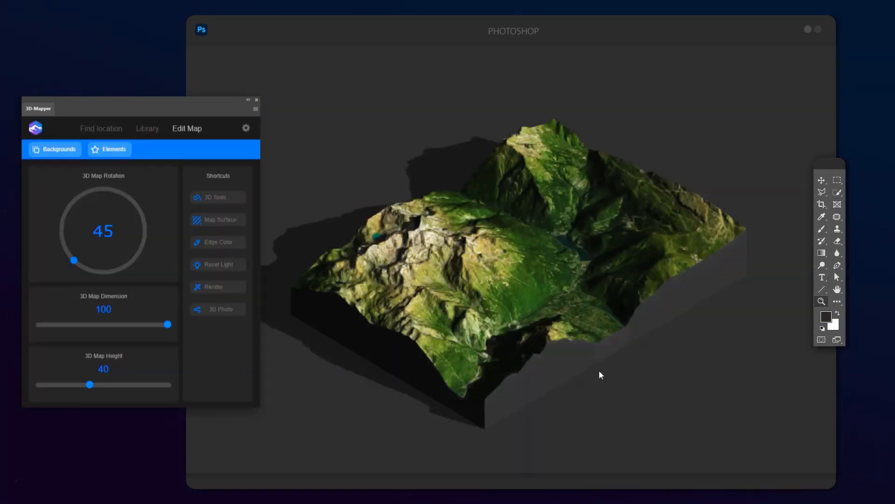
Test a 3D Map Height of 71, then settle the terrain height at 38.
left_click(218, 197)
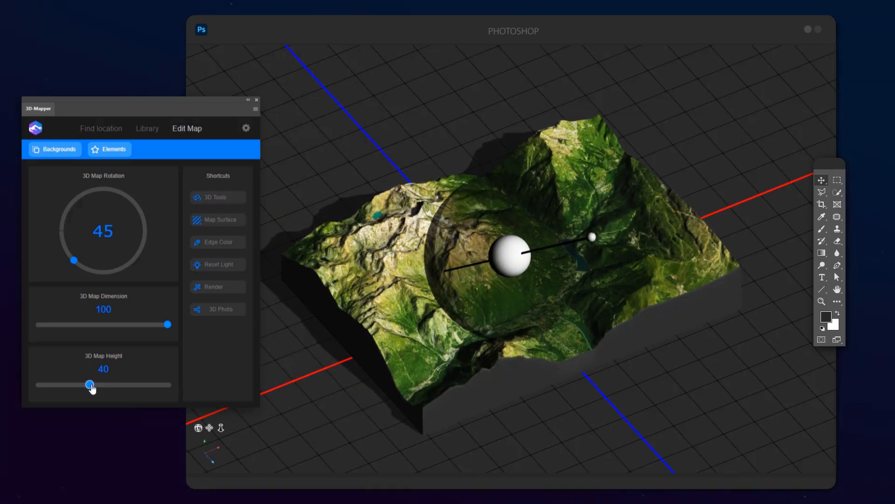
left_click_drag(89, 384, 129, 384)
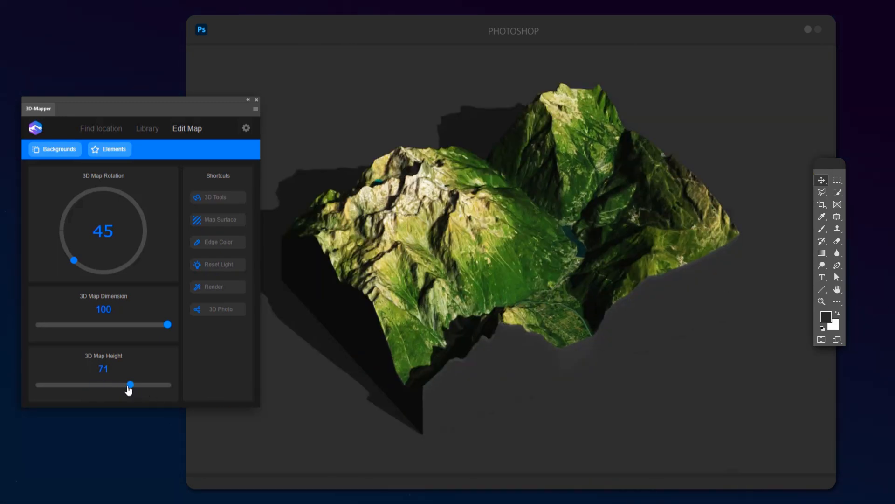
left_click_drag(130, 384, 87, 385)
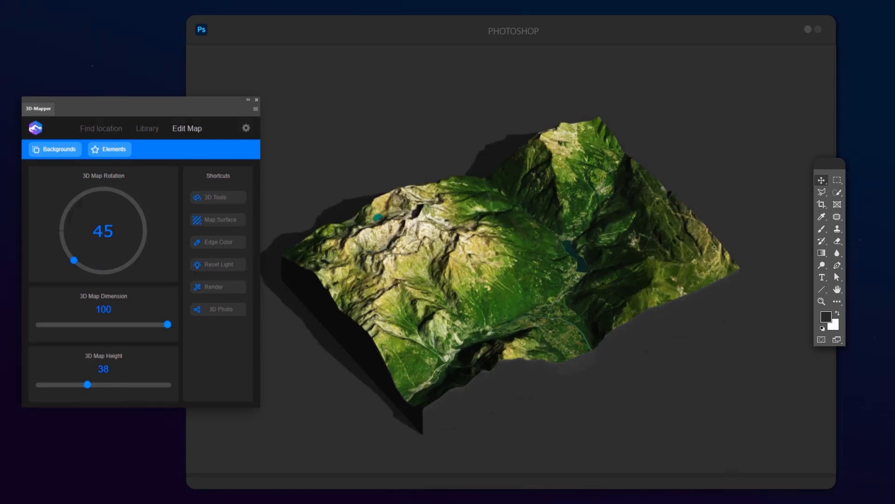
Paint yellow routes on the map surface, add a blue sky background, and make edges brown.
left_click(218, 220)
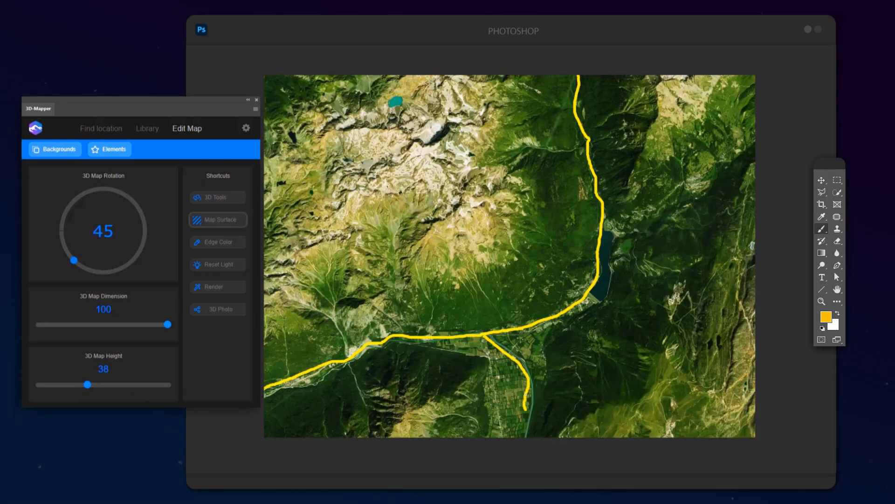
left_click(217, 286)
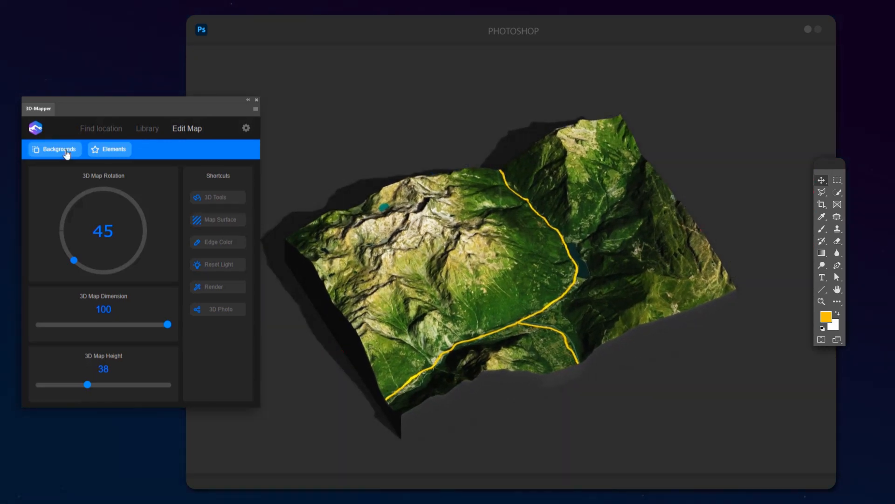
left_click(55, 149)
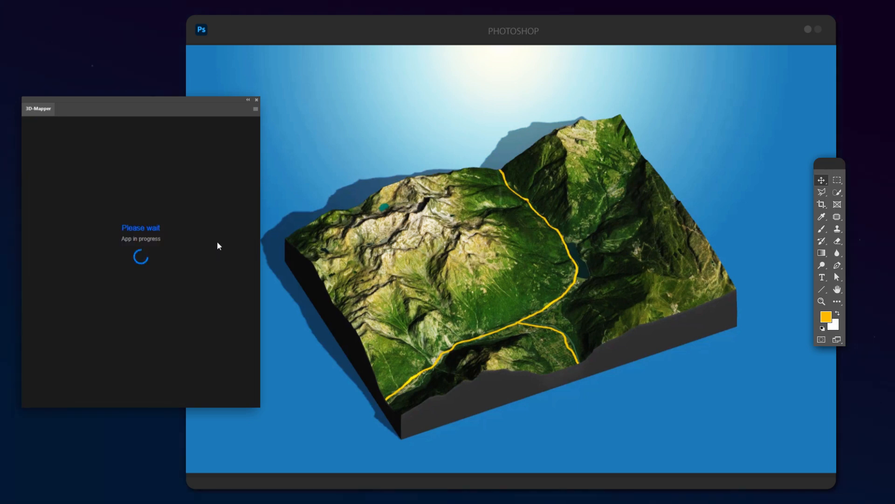
left_click(826, 317)
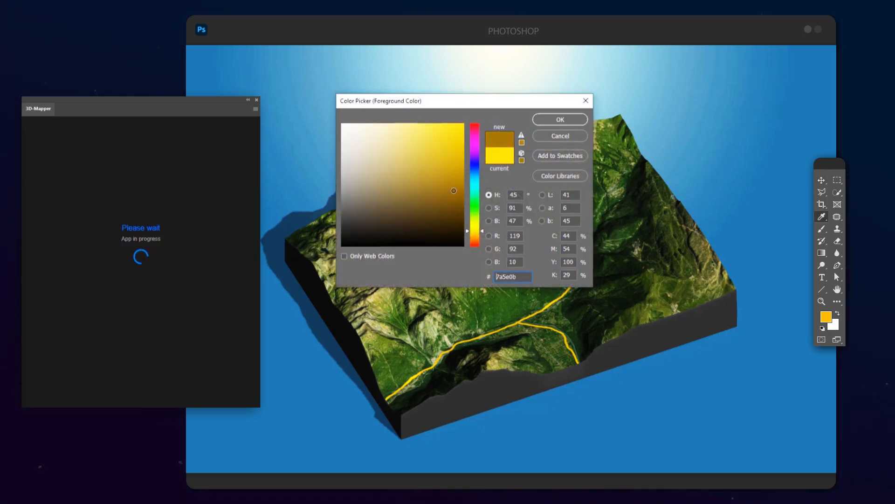
left_click(559, 120)
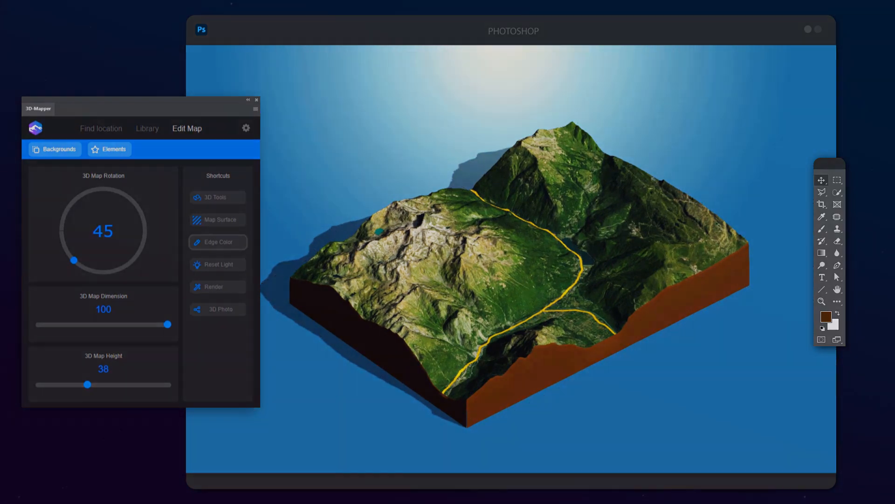
Import the demo.gpx route and choose Satellite as its base map style.
left_click(101, 128)
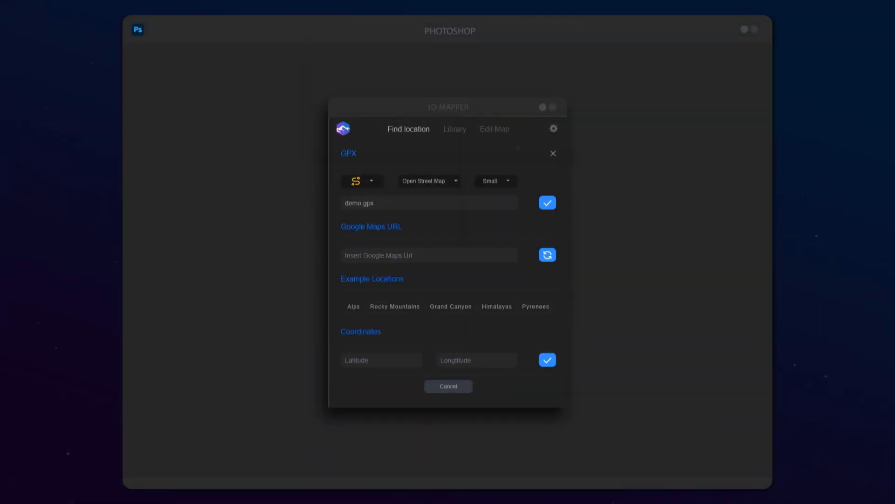
left_click(430, 181)
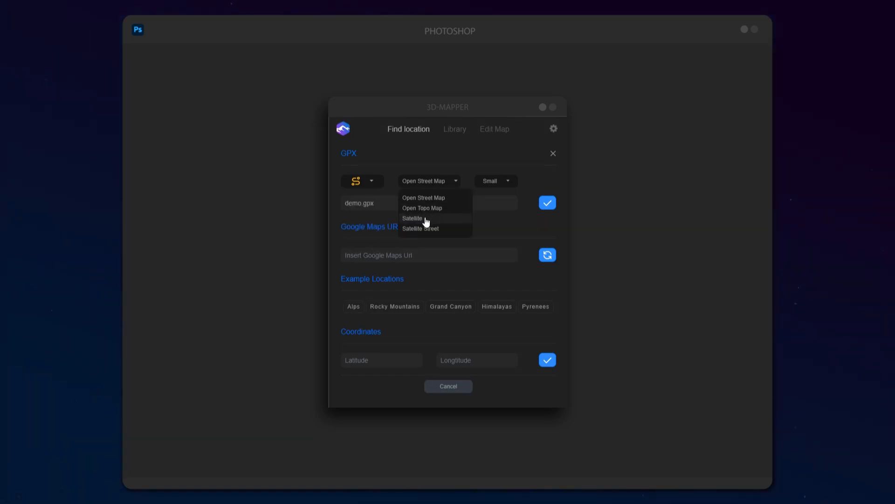
left_click(411, 219)
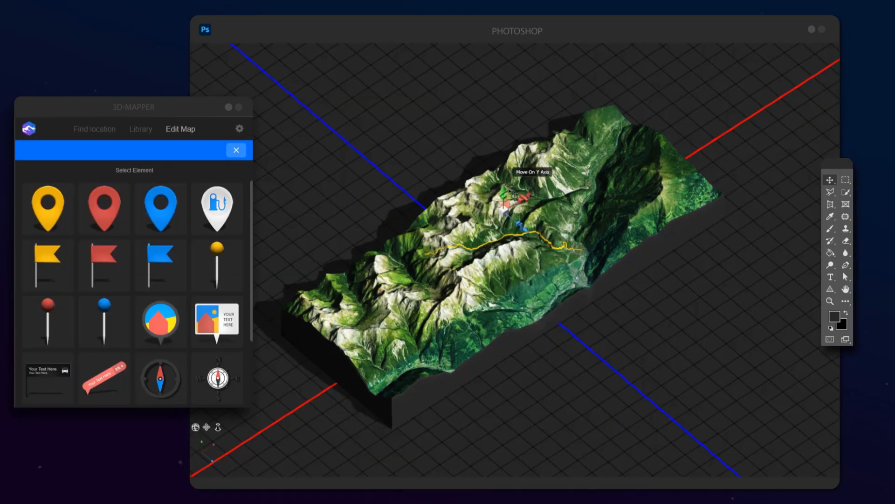
Drag the flag marker along the Y axis beside the yellow route.
left_click_drag(514, 196, 394, 277)
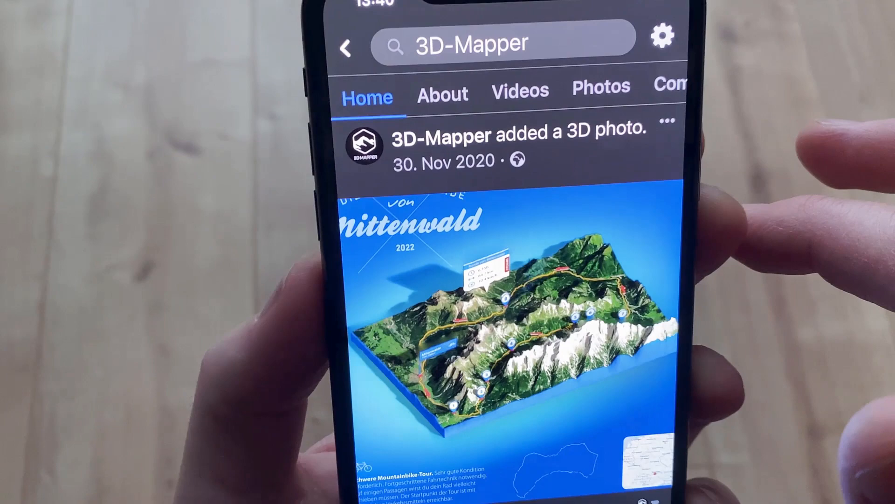
Scroll down the 3D-Mapper Home feed to the Grindelwald 3D photo post.
scroll("down", 3)
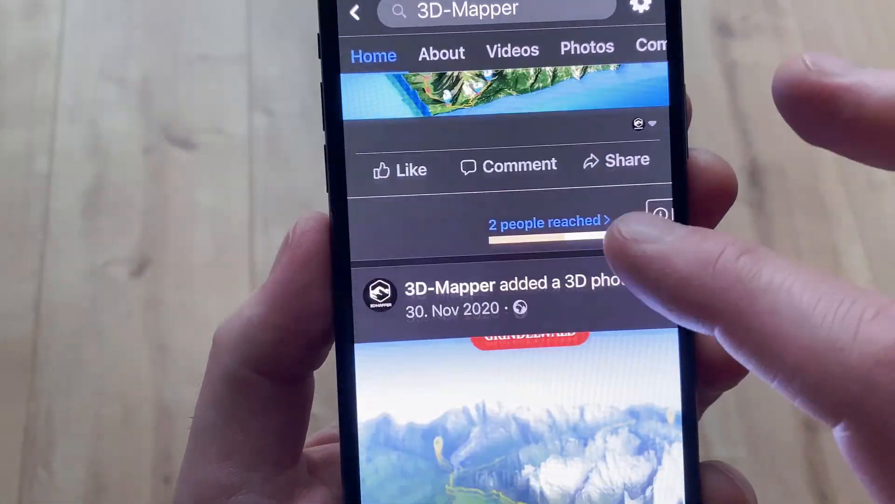
scroll("down", 3)
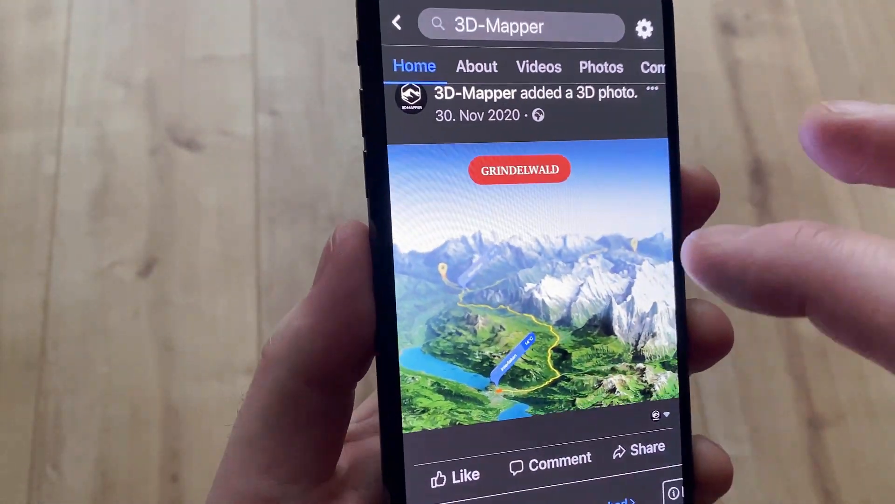